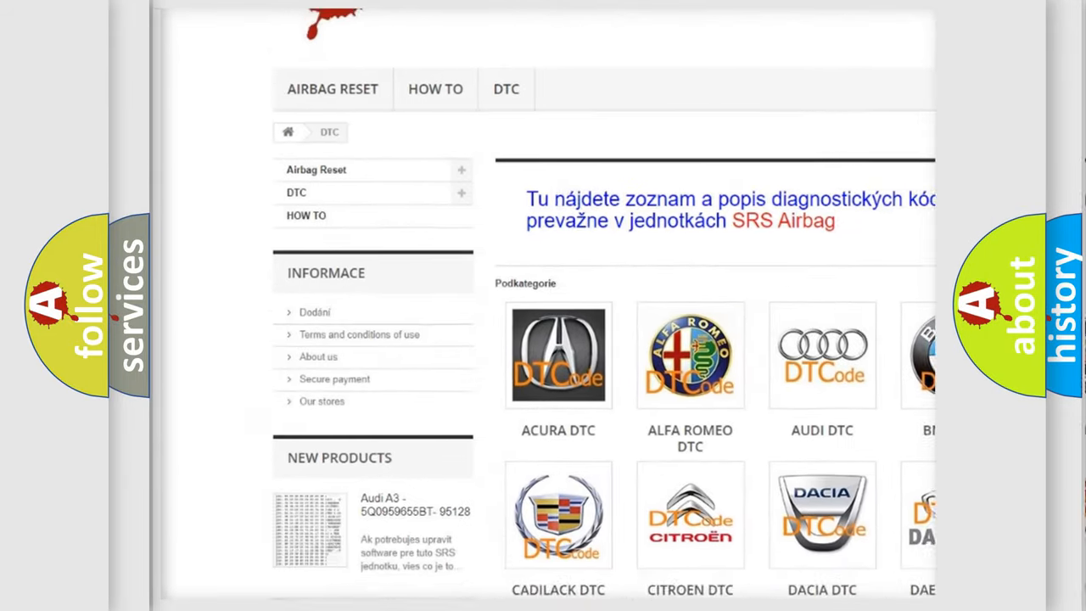
scroll("down", 3)
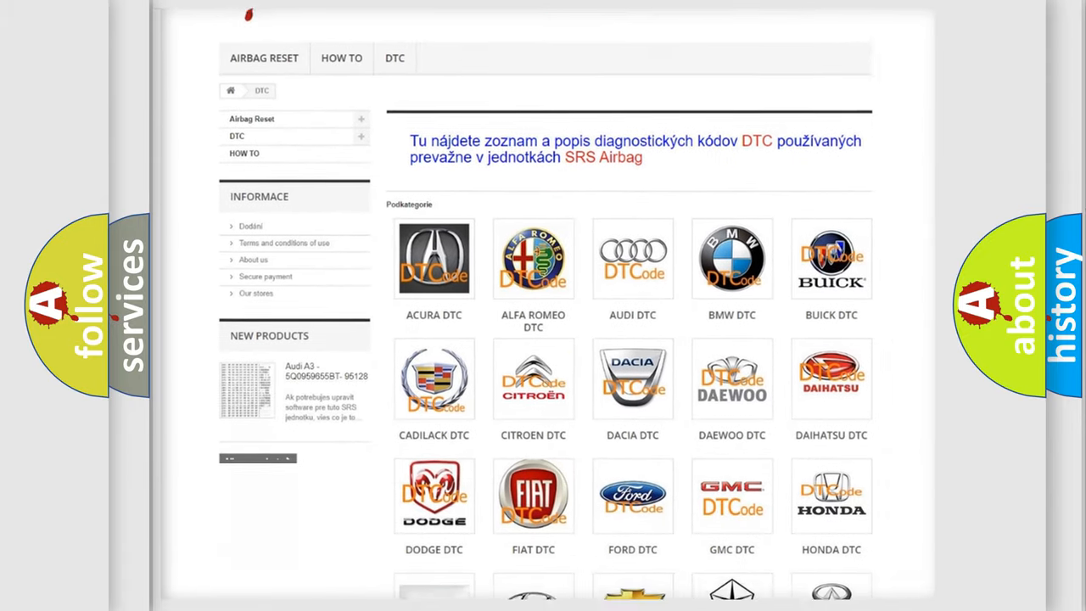
scroll("down", 3)
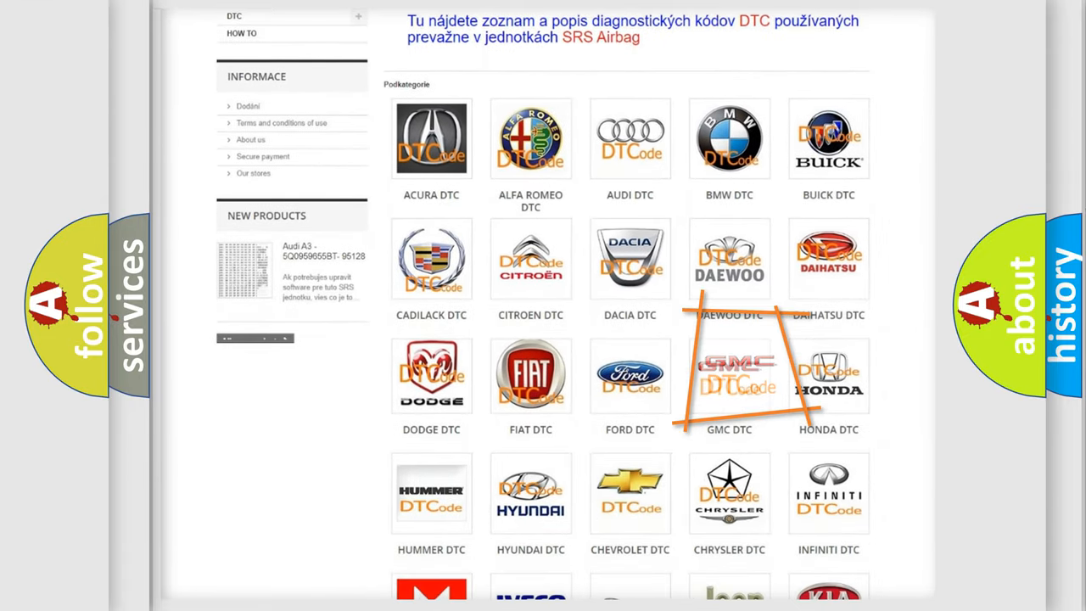